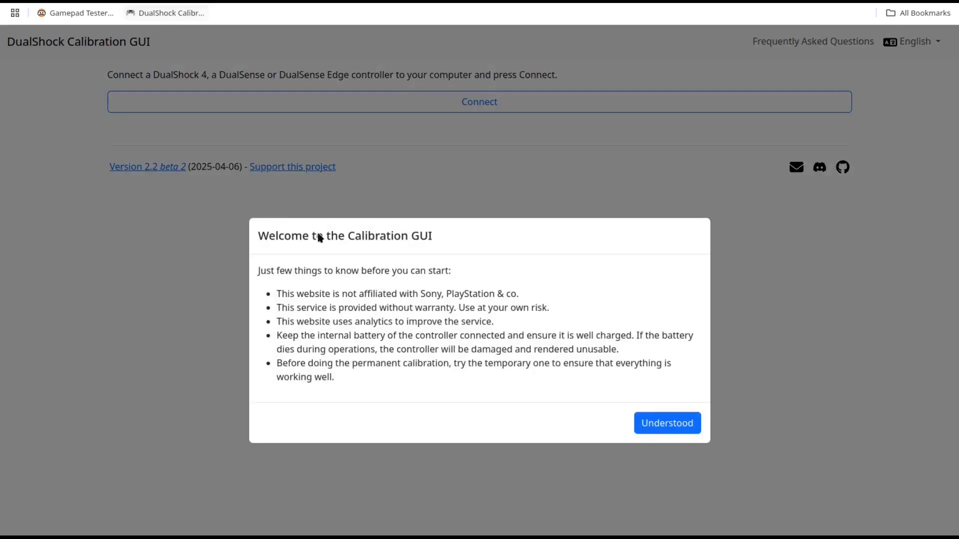
pyautogui.moveTo(667, 423)
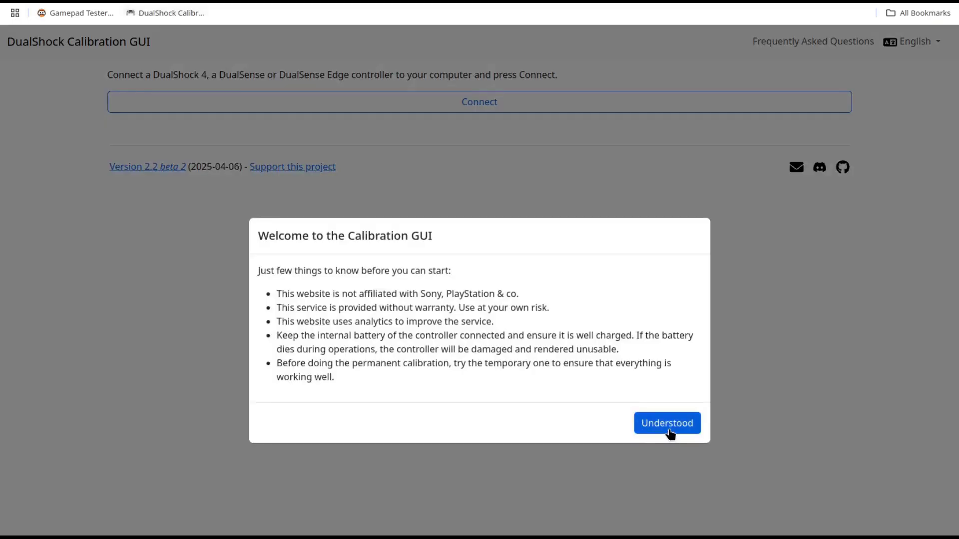
# Acknowledge the welcome notice with Understood and start connecting to the controller
pyautogui.click(666, 424)
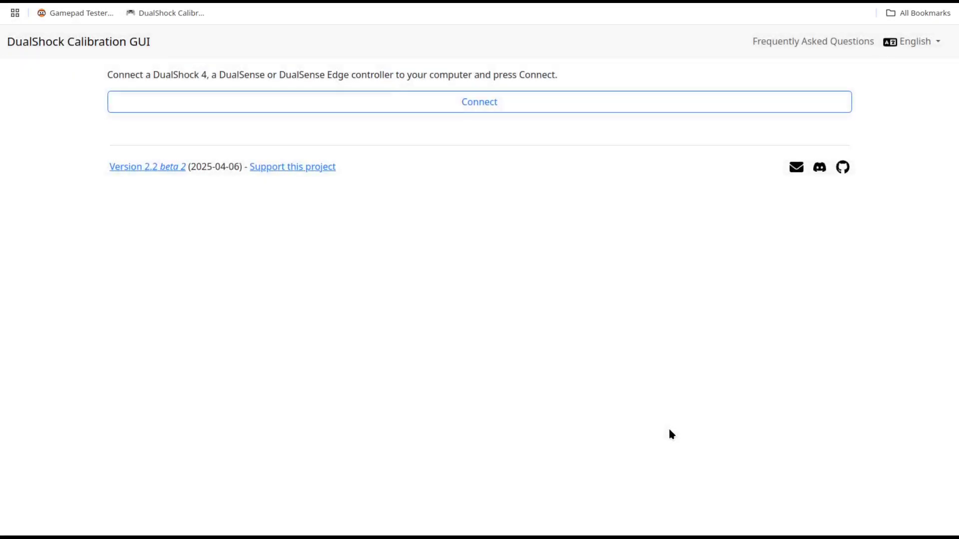
pyautogui.click(479, 102)
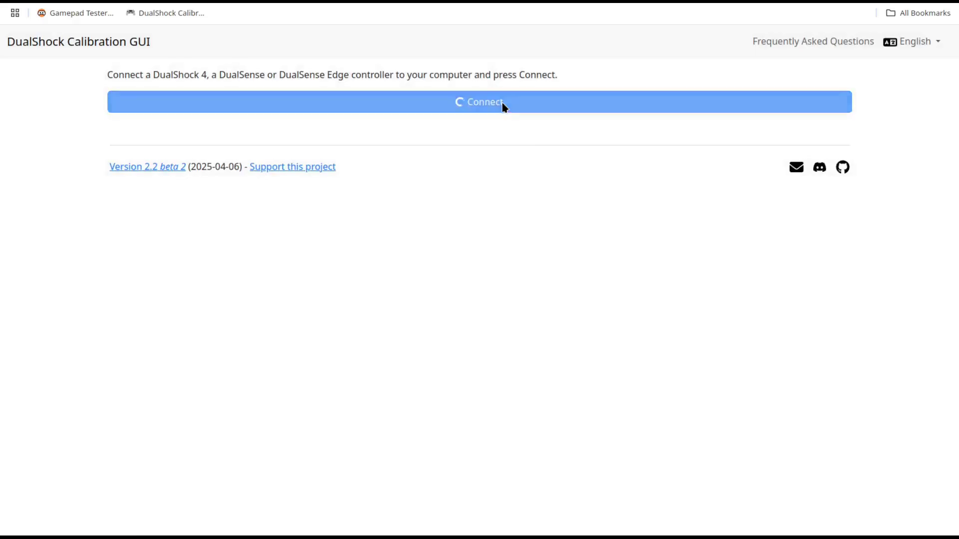
# Confirm connecting the Sony DualSense Edge from the device prompt
pyautogui.click(480, 101)
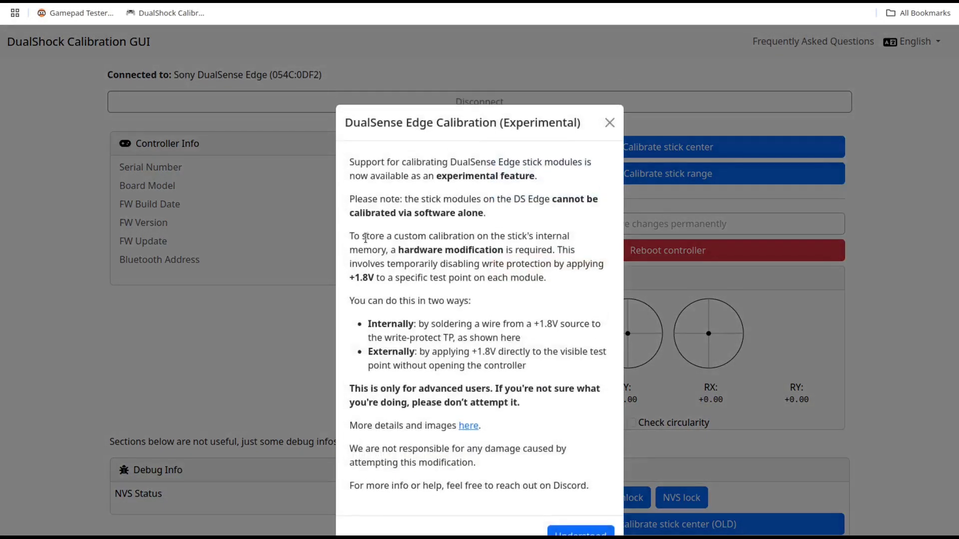
pyautogui.moveTo(310, 331)
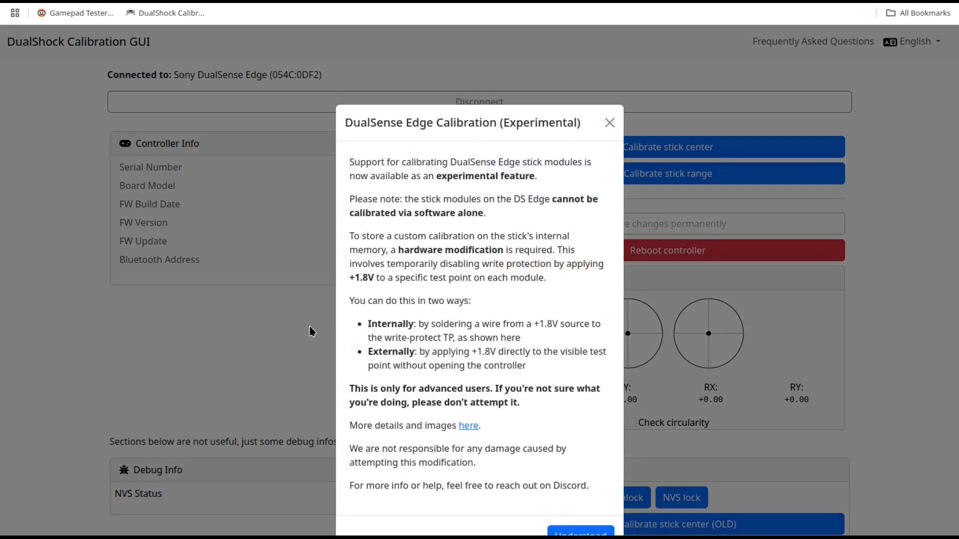
pyautogui.moveTo(518, 189)
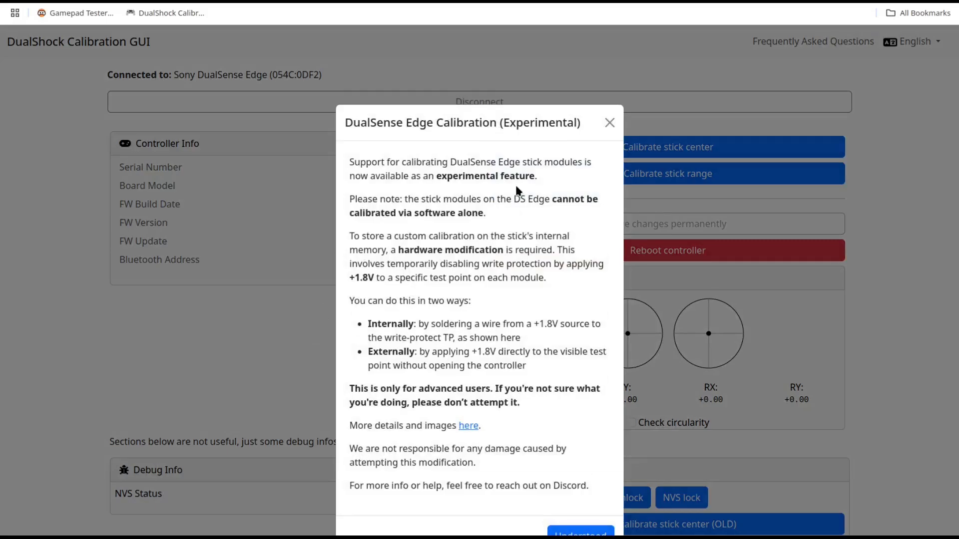
pyautogui.moveTo(516, 234)
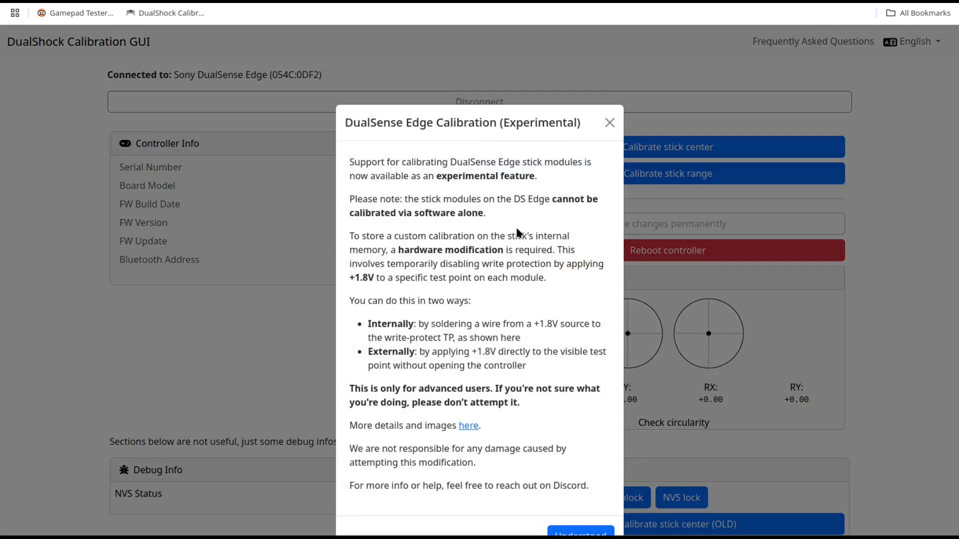
pyautogui.moveTo(513, 244)
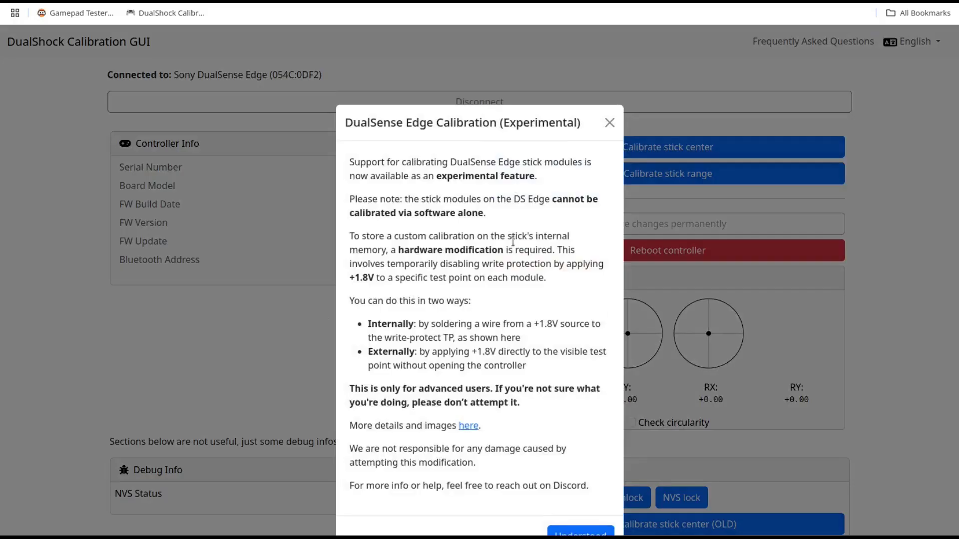
pyautogui.moveTo(529, 300)
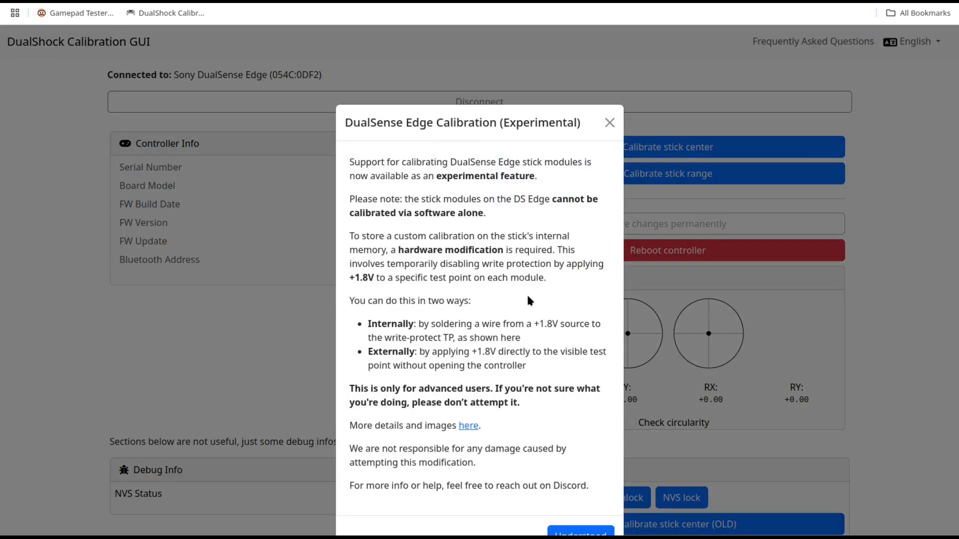
pyautogui.moveTo(537, 326)
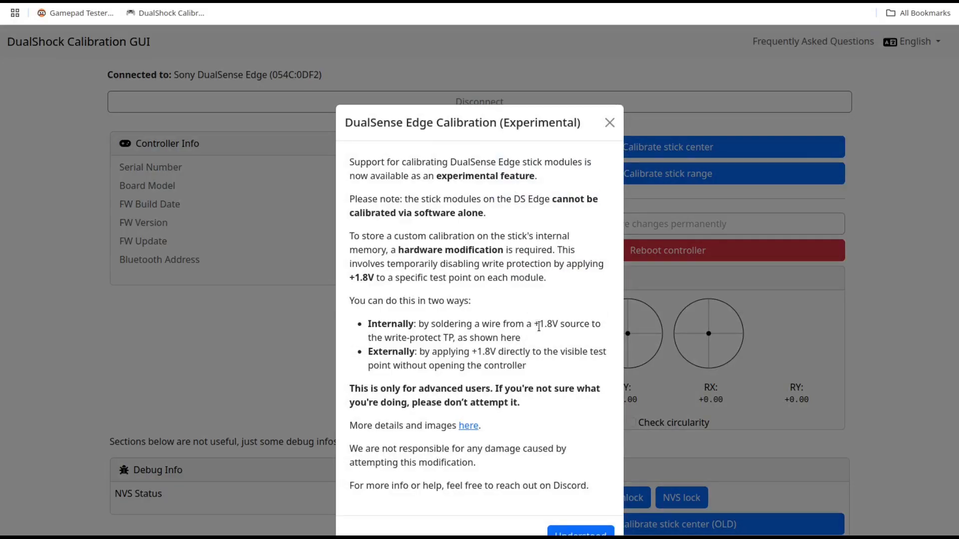
pyautogui.moveTo(562, 431)
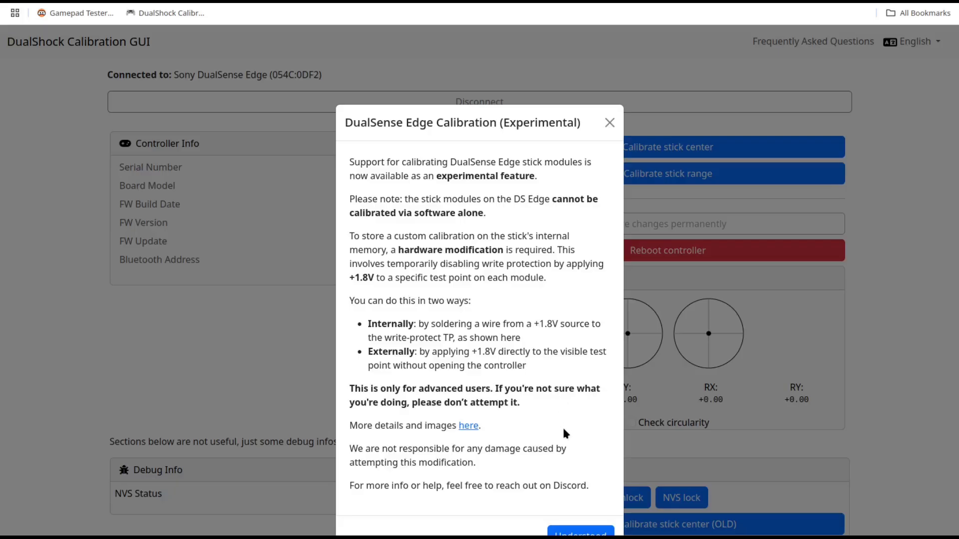
pyautogui.moveTo(557, 441)
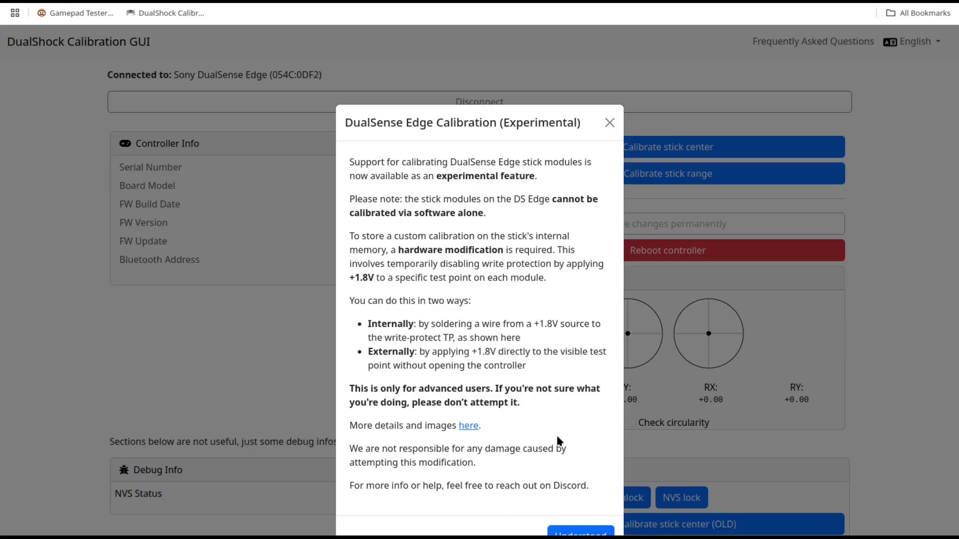
pyautogui.click(579, 533)
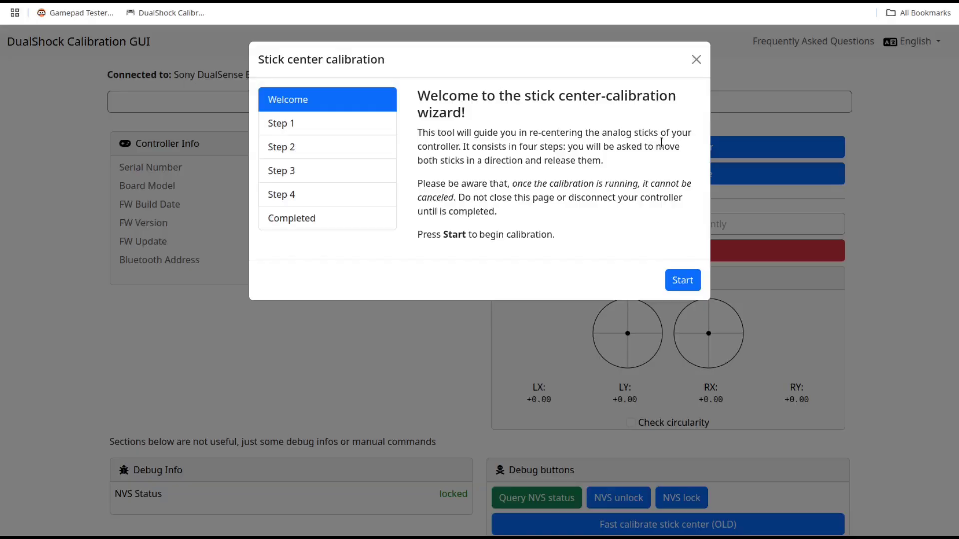
# Run stick centre calibration through the top-left, top-right, bottom-left and bottom-right corner steps and finish with Done
pyautogui.click(682, 280)
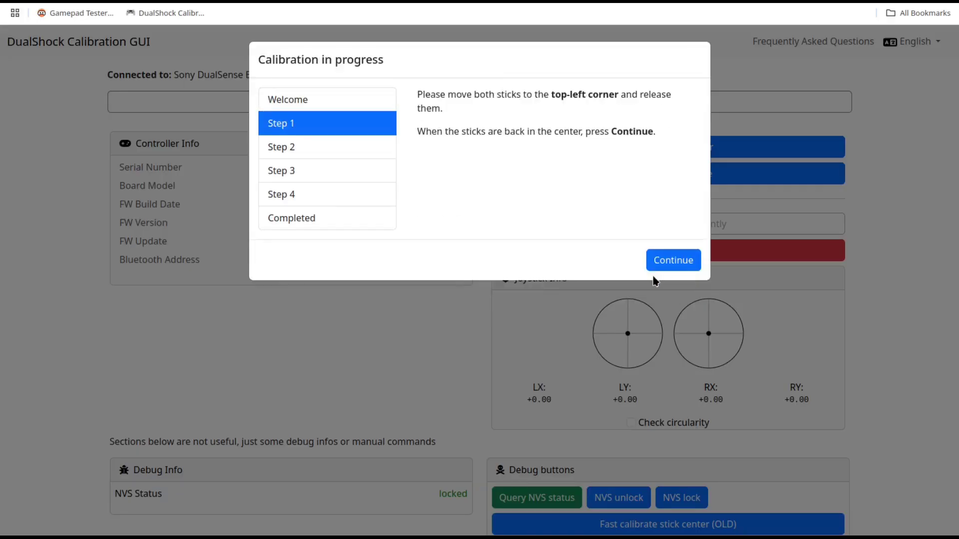
pyautogui.click(672, 260)
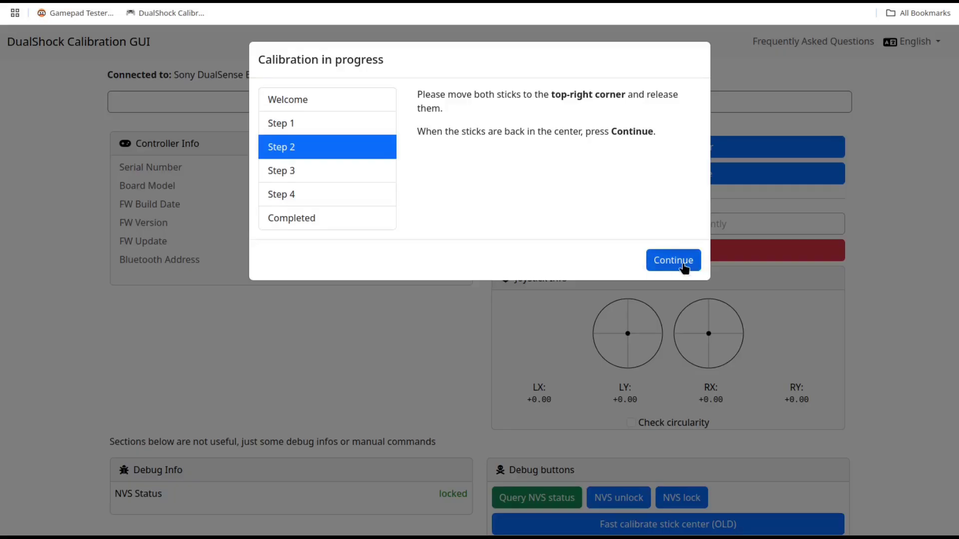
pyautogui.click(672, 260)
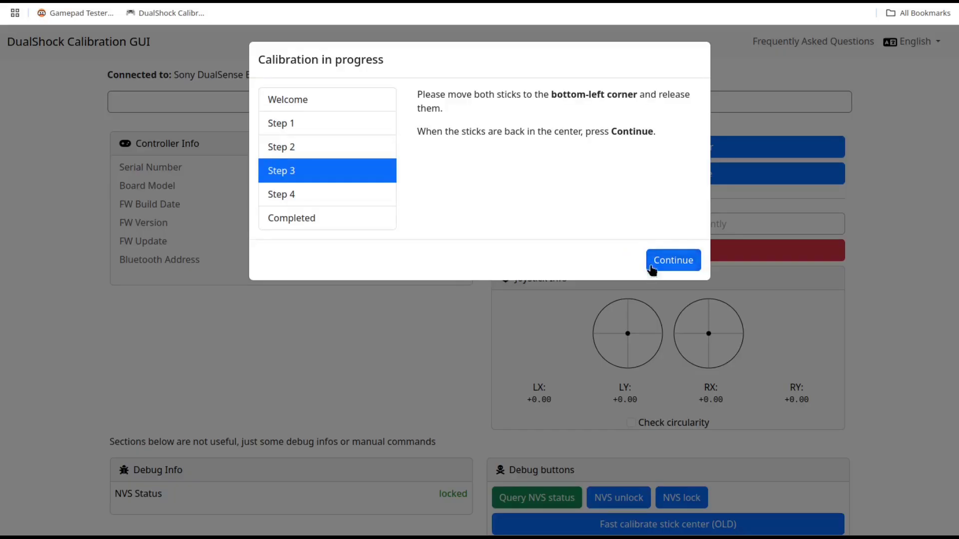
pyautogui.click(672, 260)
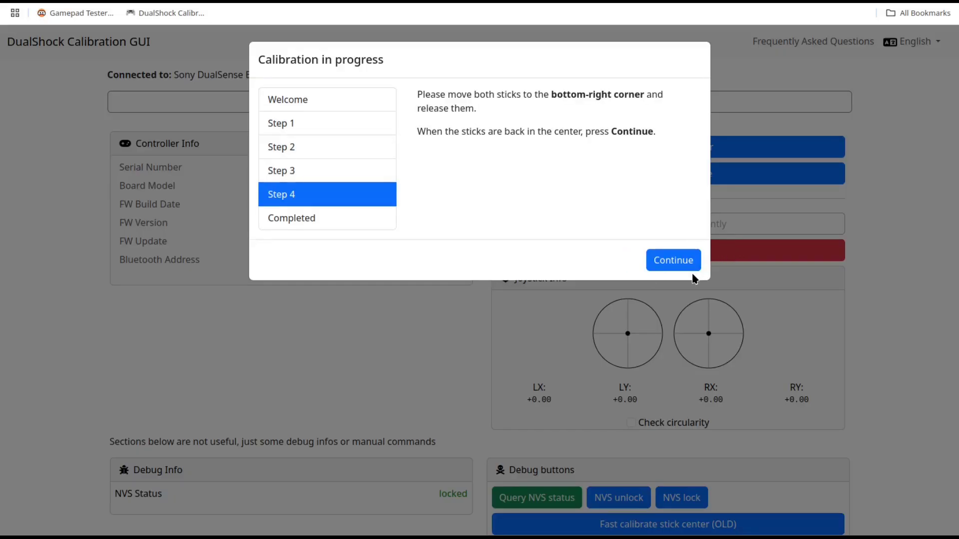
pyautogui.click(672, 259)
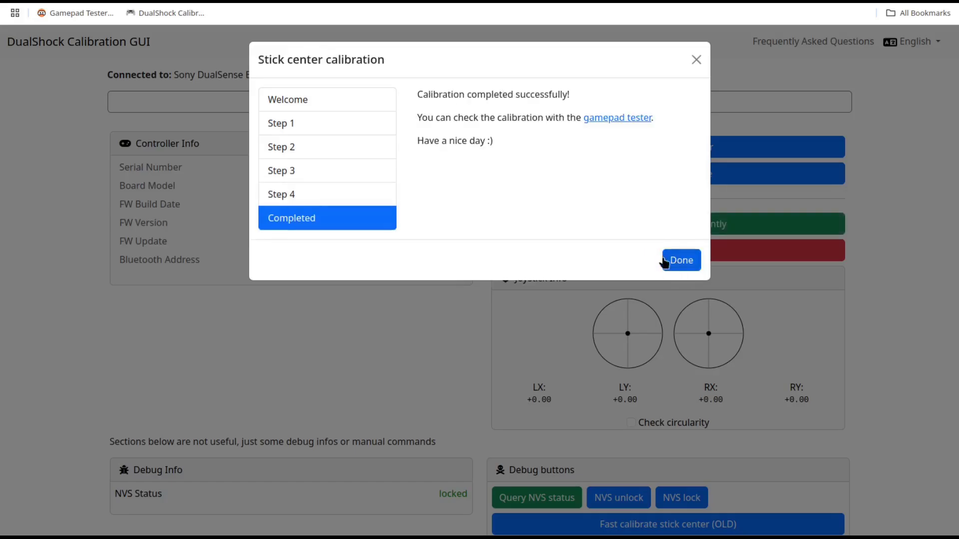
pyautogui.click(680, 259)
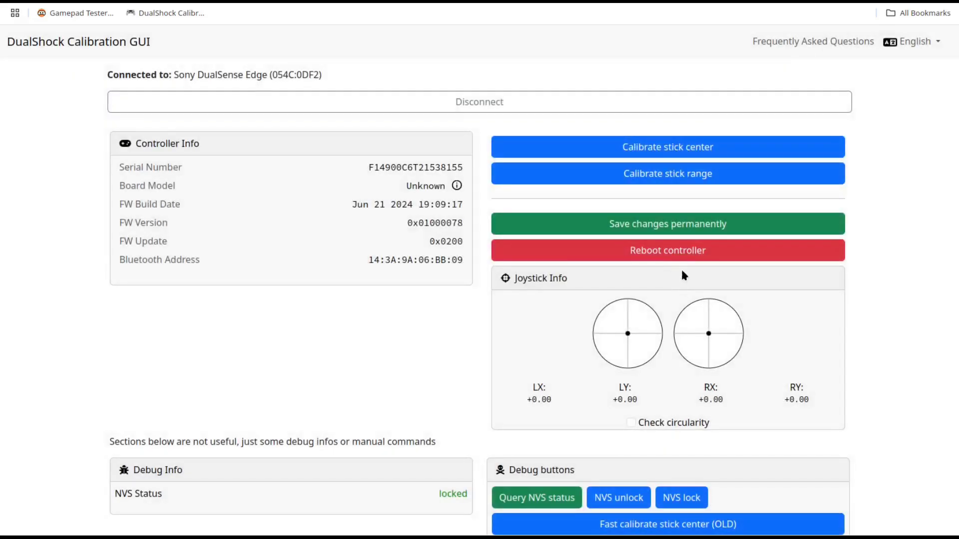
# Run stick range calibration, rotating both sticks fully, and finish sampling with Done
pyautogui.click(667, 173)
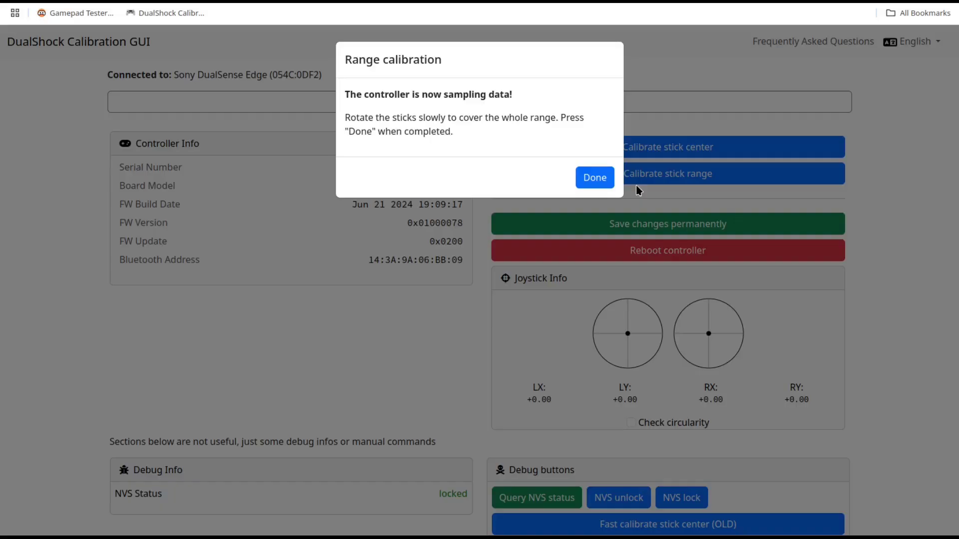
pyautogui.moveTo(593, 177)
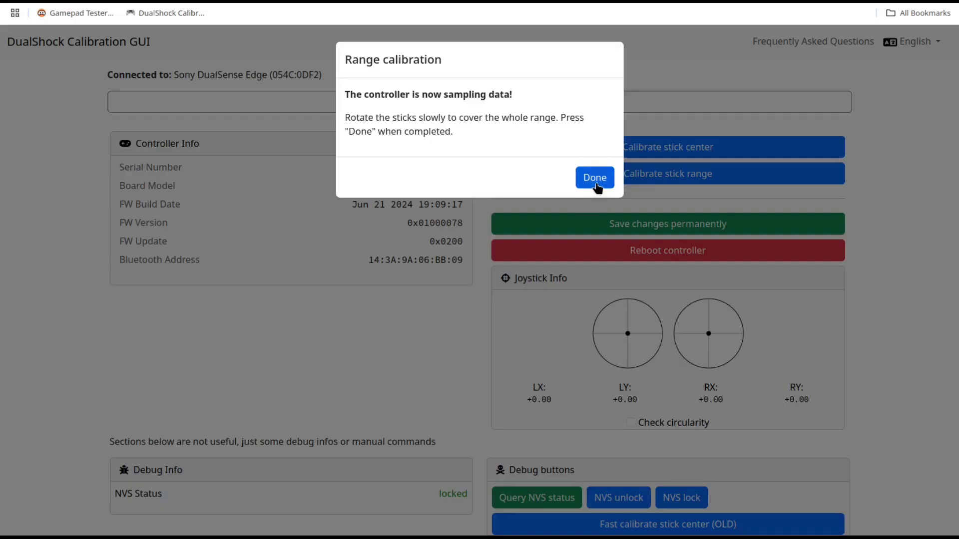
pyautogui.click(593, 178)
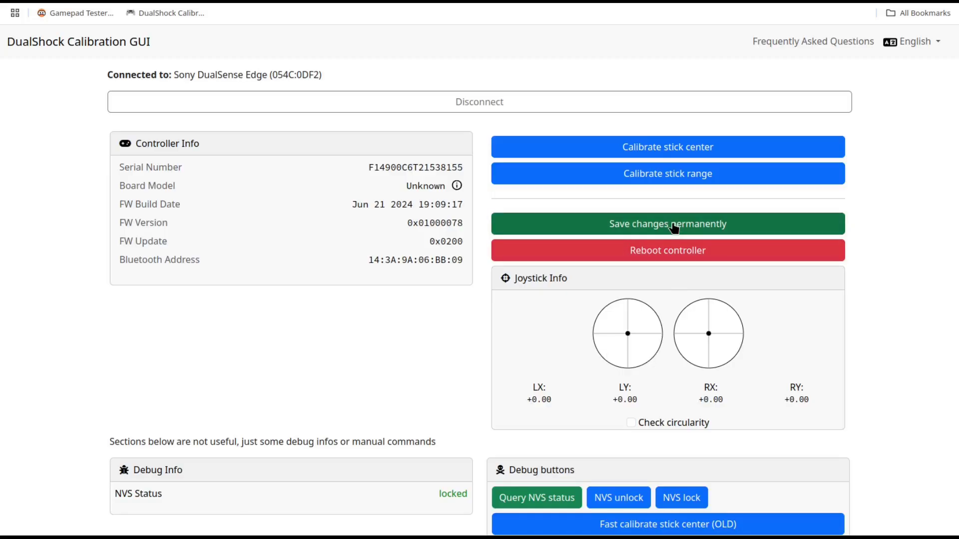
# Save the calibration changes permanently to the controller and acknowledge the success message
pyautogui.click(667, 222)
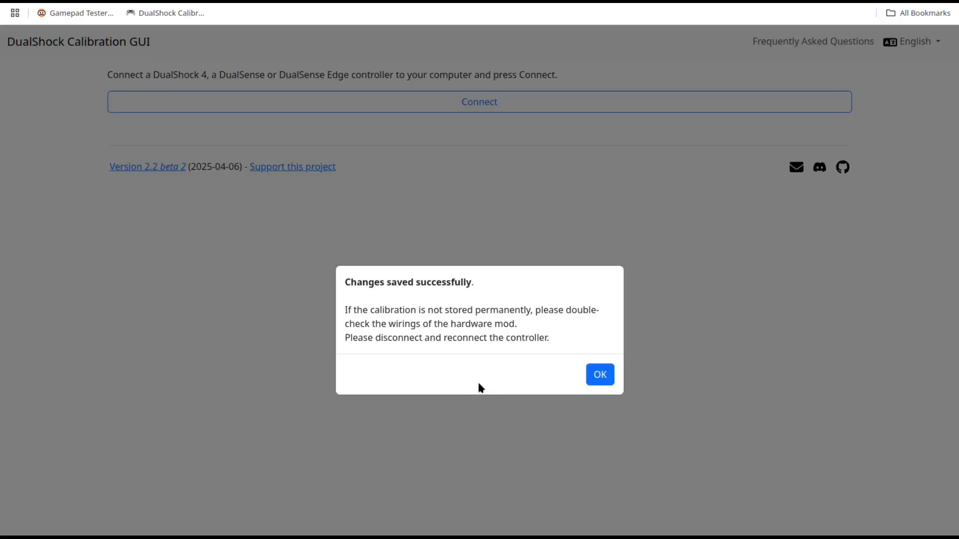
pyautogui.moveTo(617, 380)
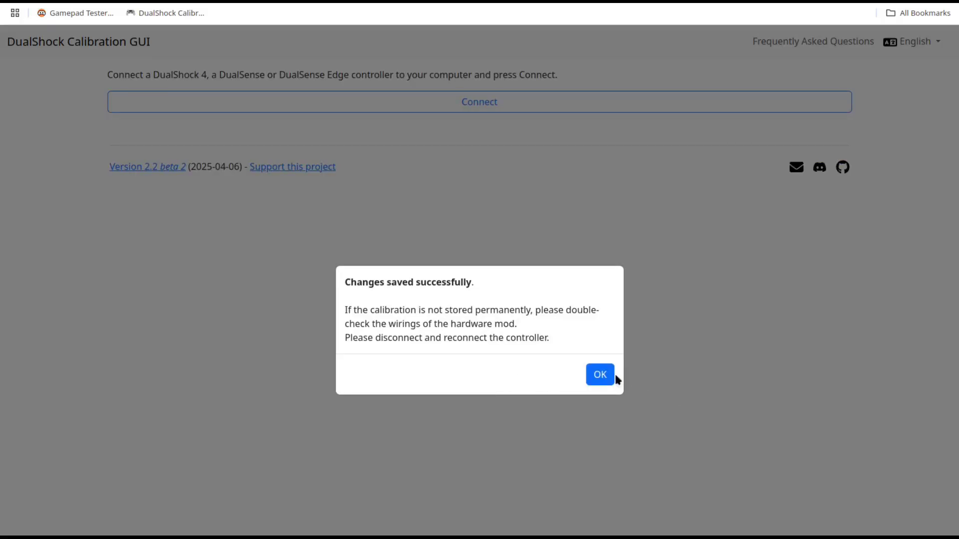
pyautogui.click(599, 375)
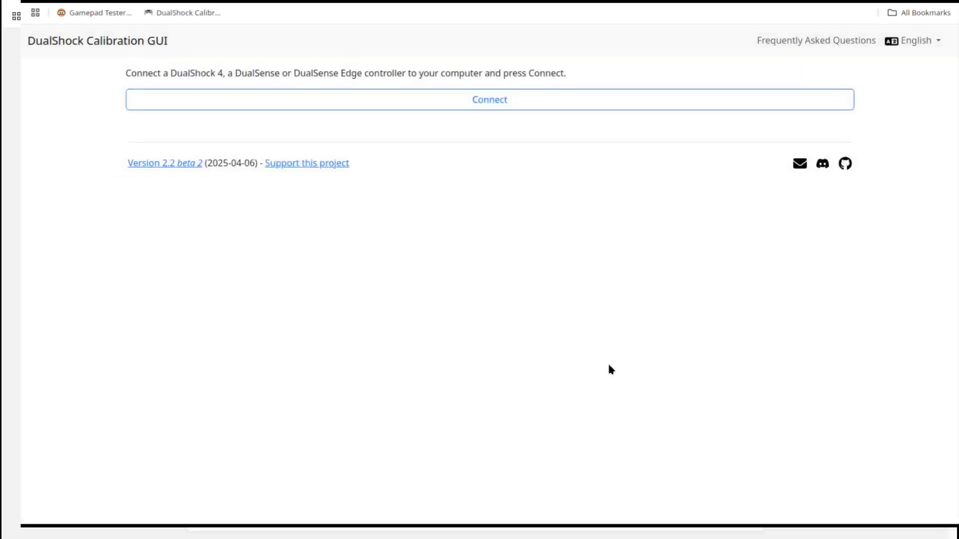
# Switch to Gamepad Tester and enable Test Circularity for the recalibrated DualSense Edge
pyautogui.click(489, 100)
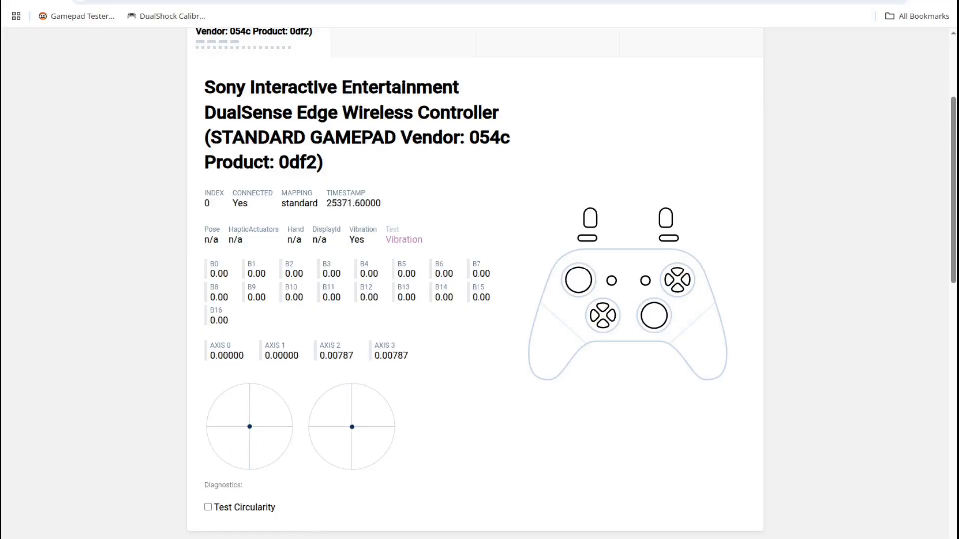
pyautogui.click(208, 507)
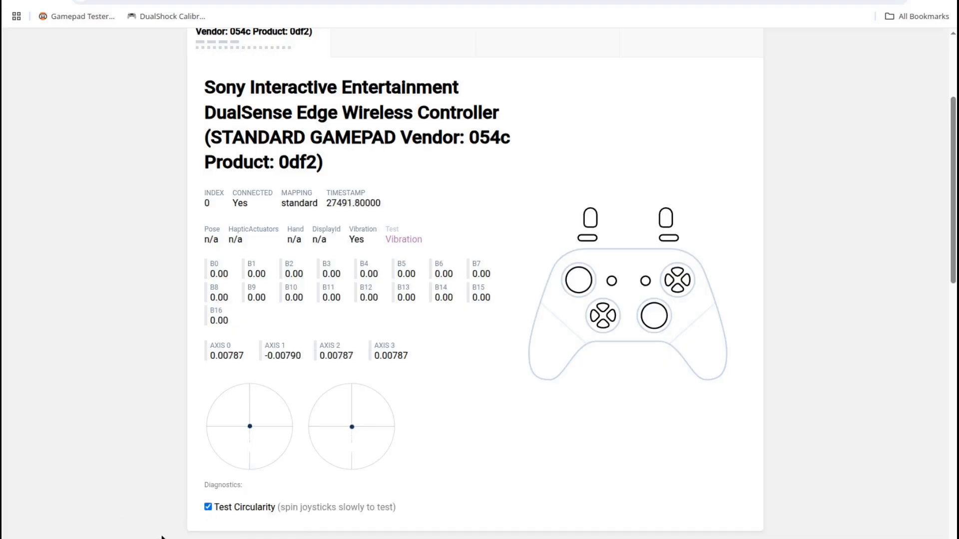